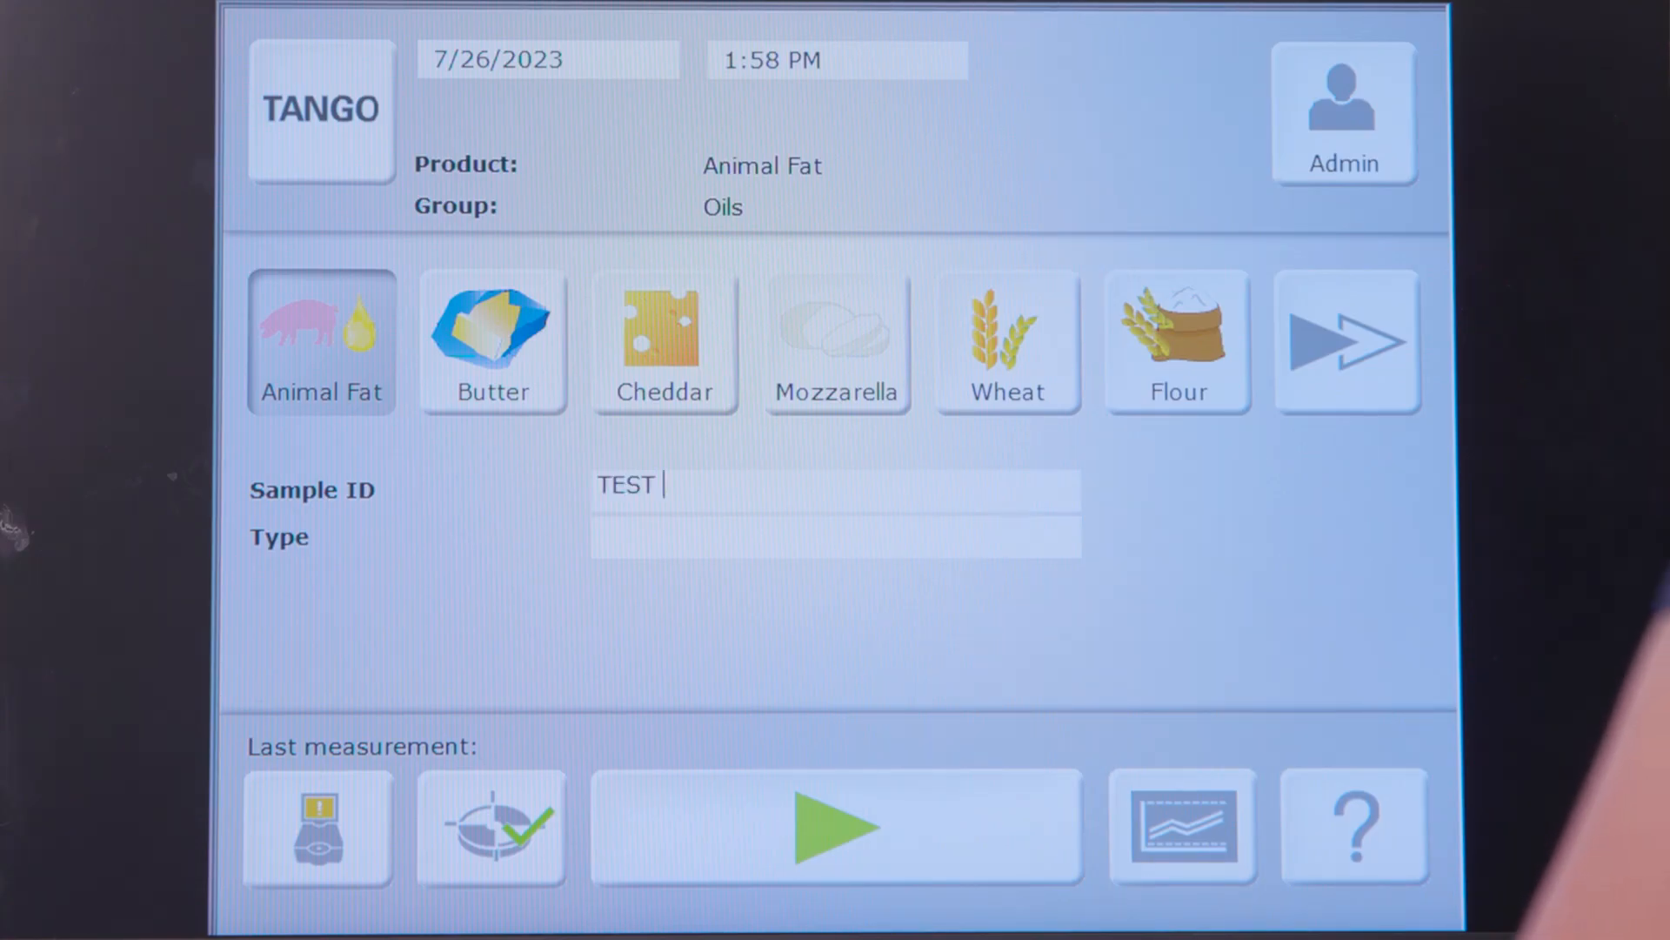
Enter sample ID 'TEST A' and sample type 'Poultry Fat' for the Animal Fat product.
text(A)
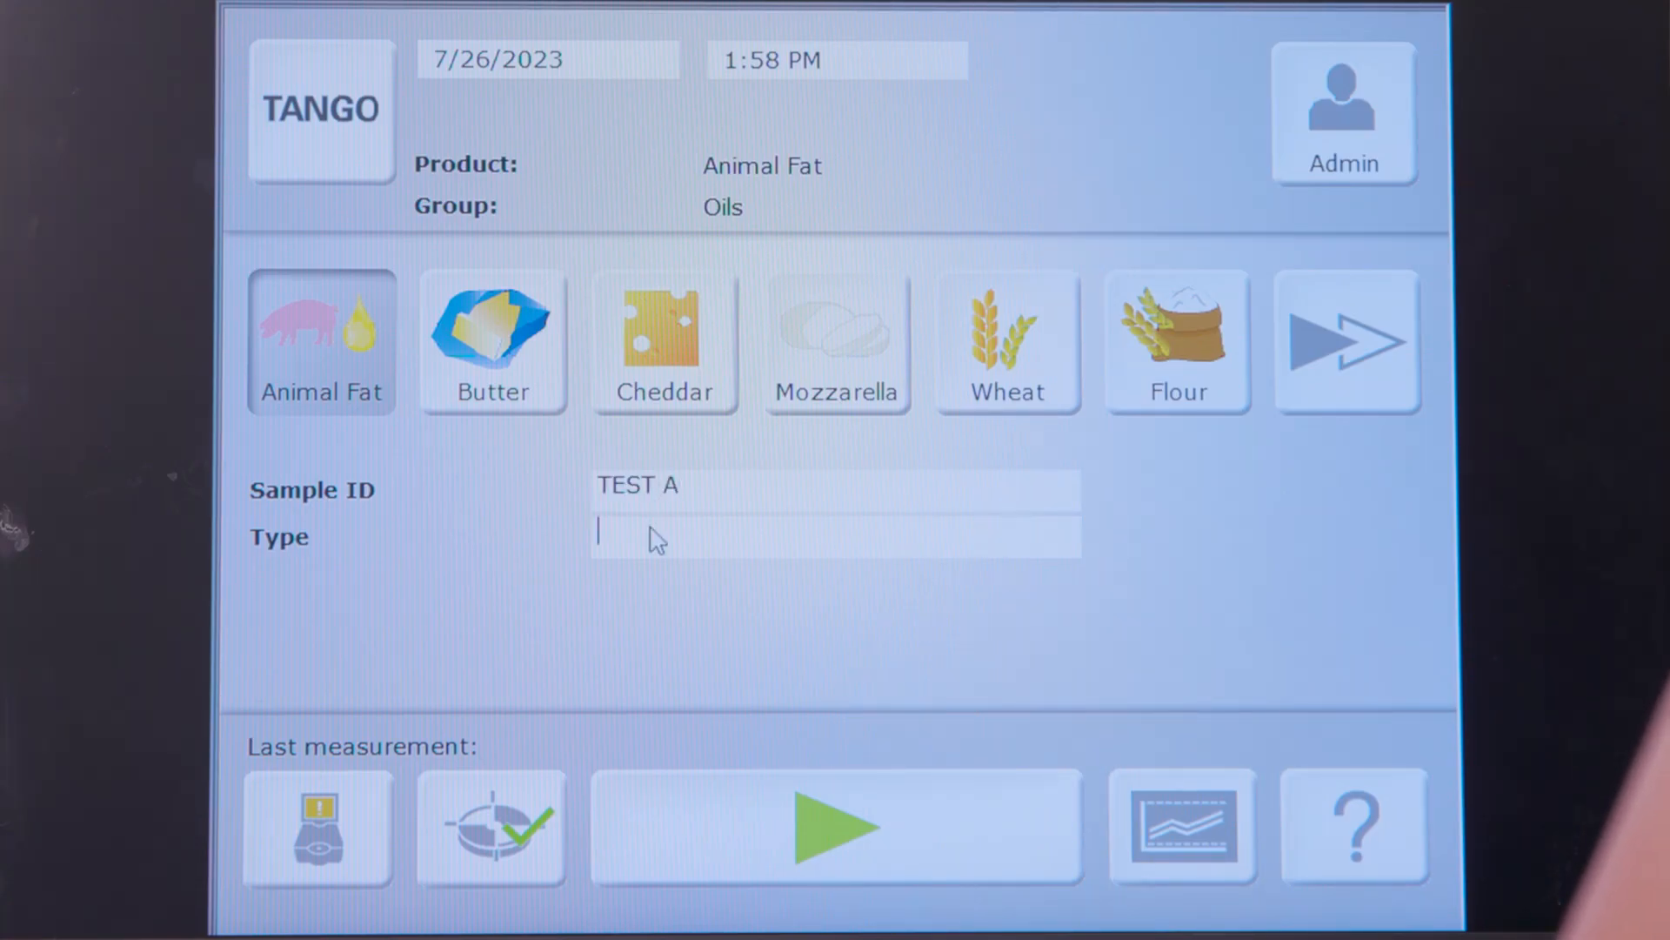
text(Poultry)
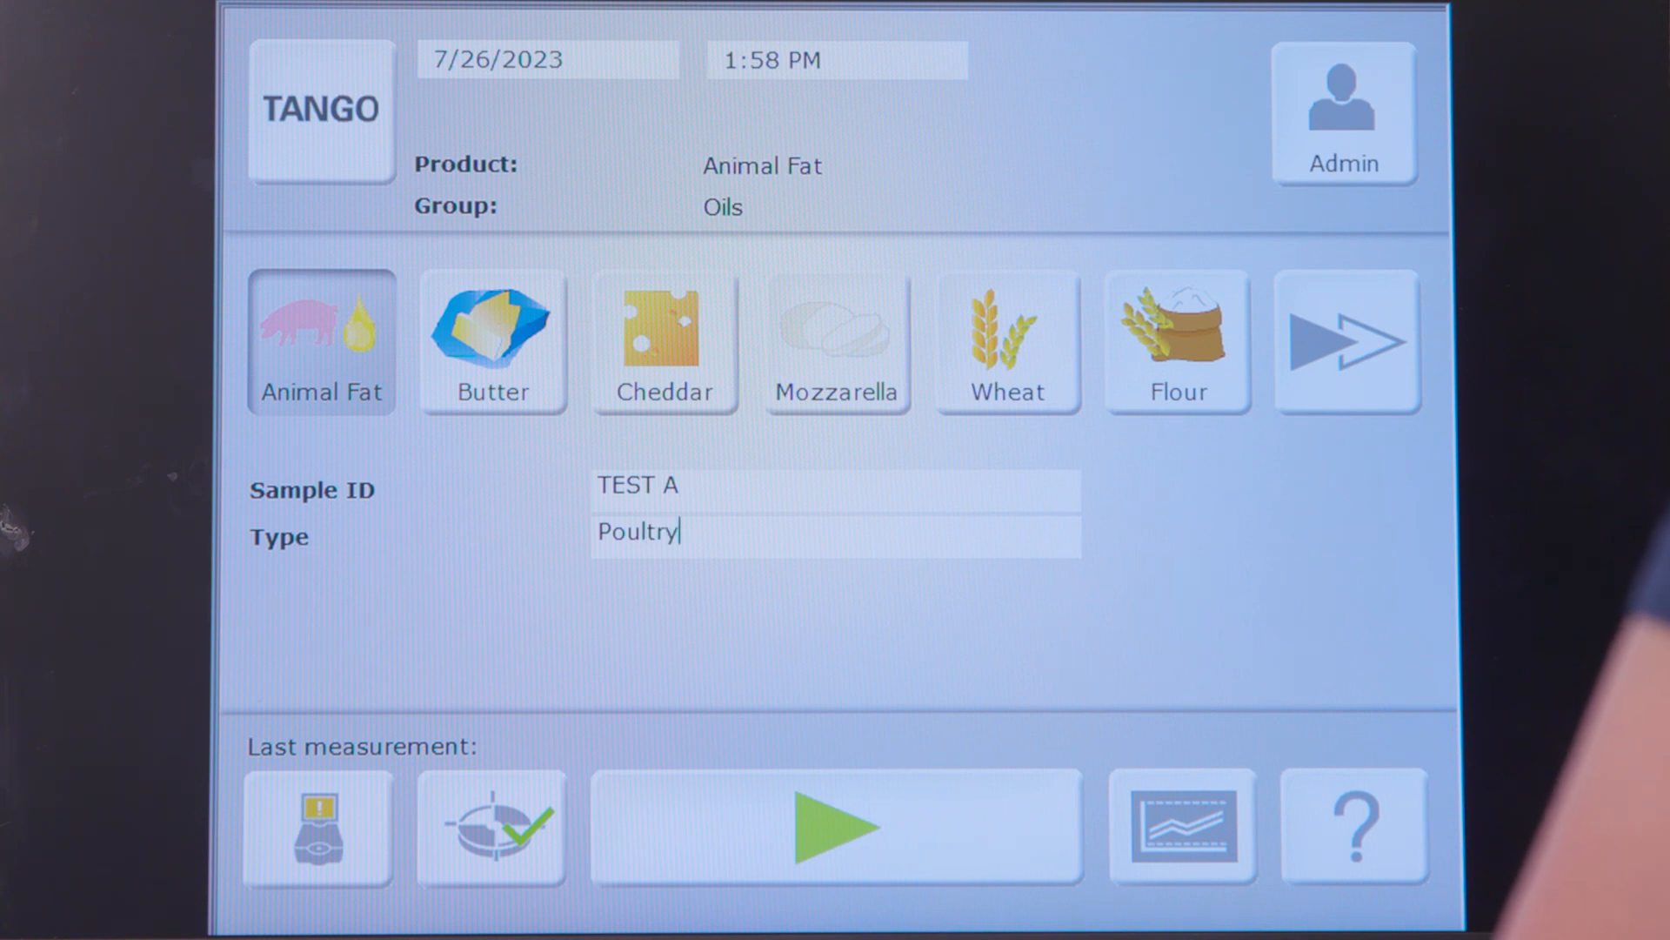
text(Fat)
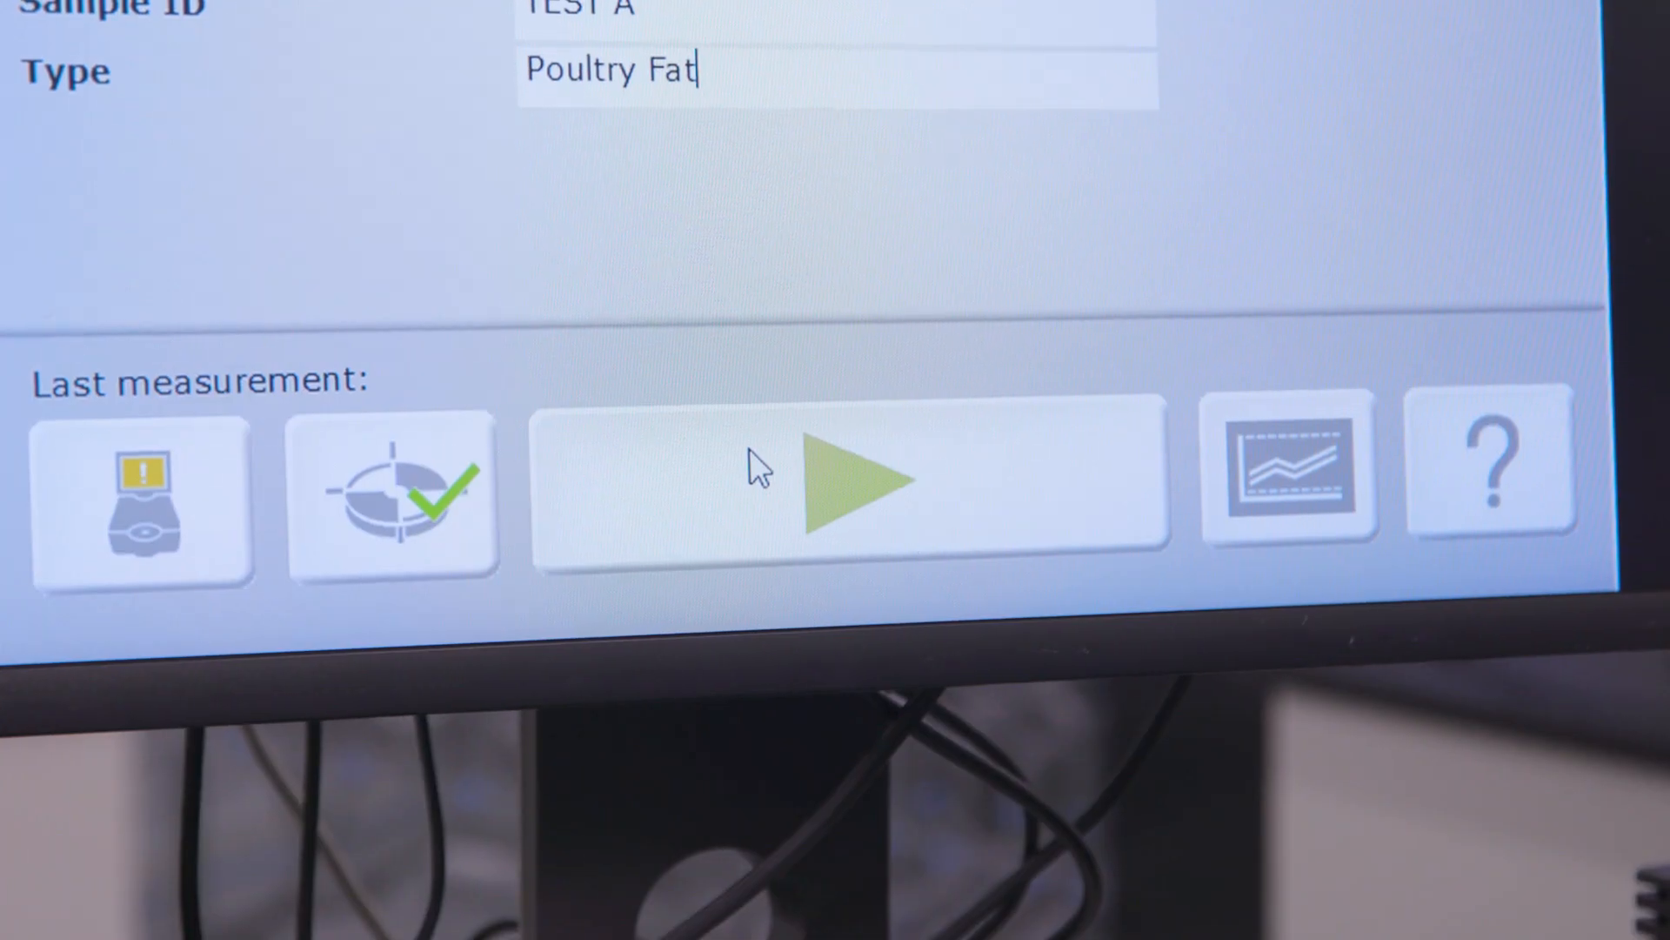
Run the measurement to get Moisture 0.34954 %, FFA 1.3827 % and IV 78.469.
click(853, 474)
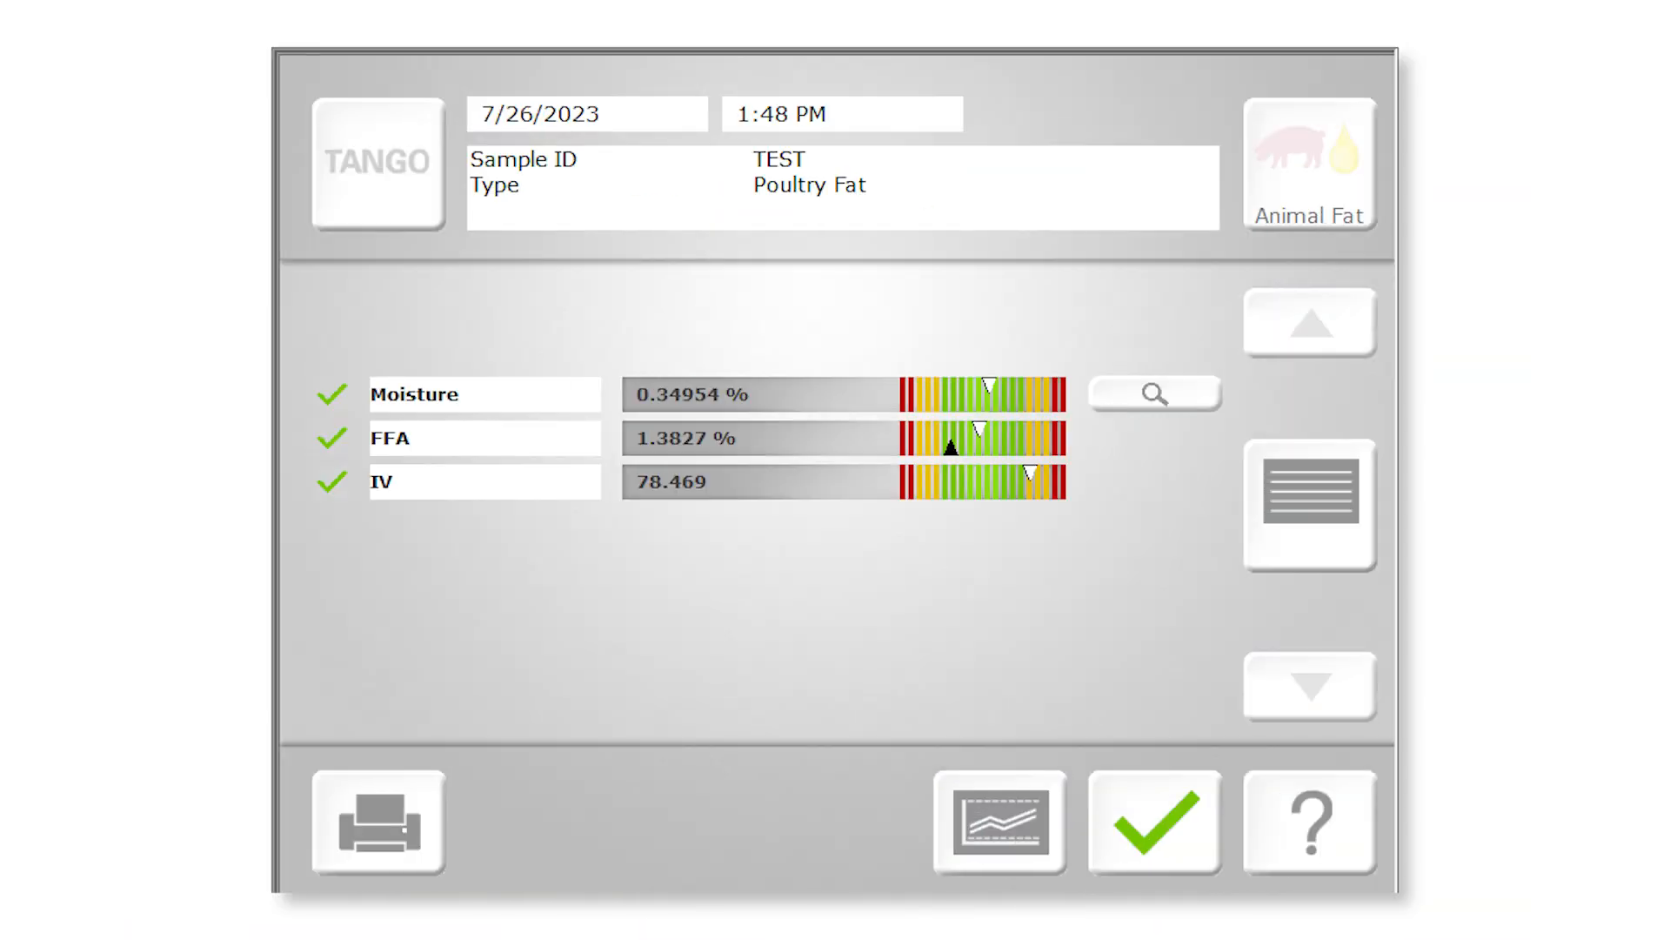